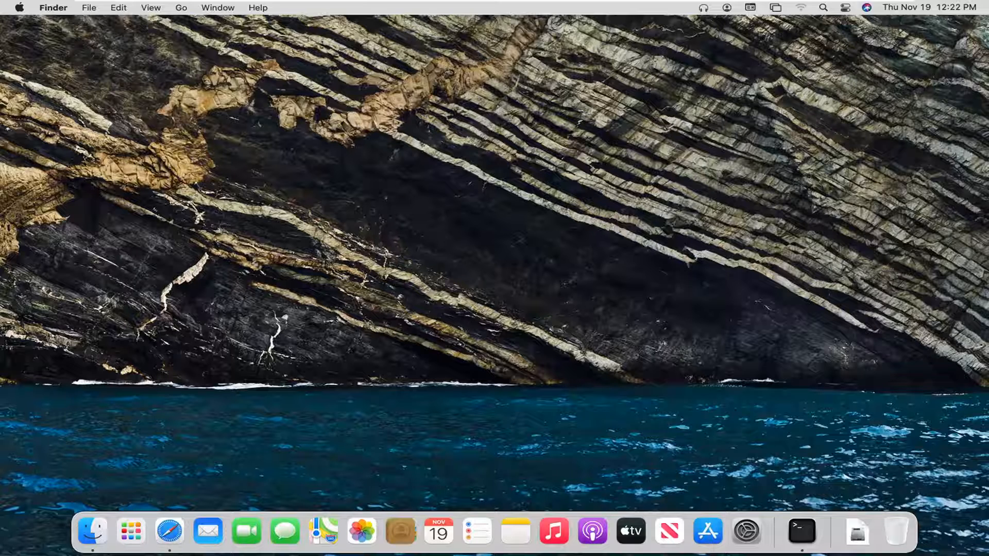
pyautogui.moveTo(755, 341)
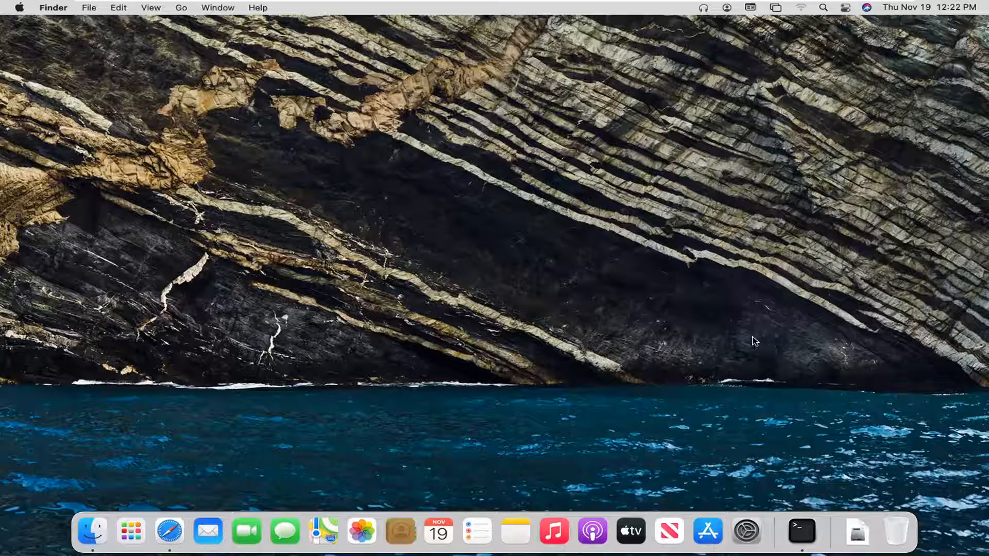
pyautogui.moveTo(746, 531)
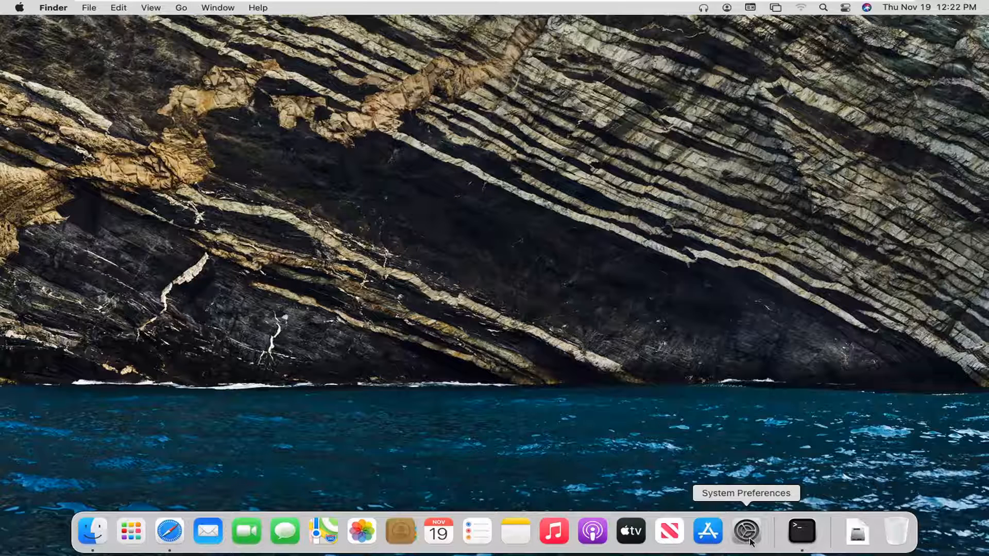
# Launch System Preferences from the Dock
pyautogui.click(747, 532)
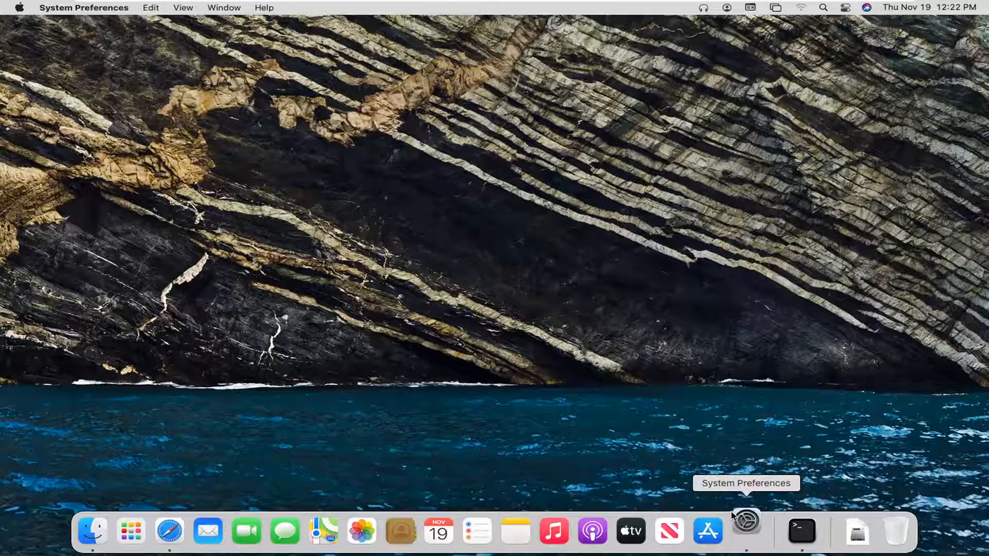
# Open the Date & Time pane, then go on to Language & Region
pyautogui.click(746, 531)
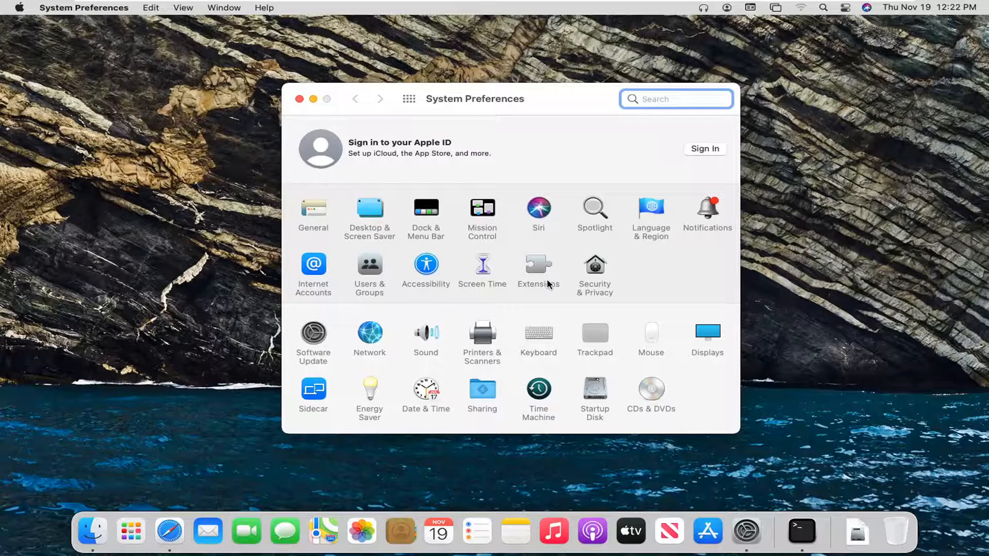
pyautogui.moveTo(422, 397)
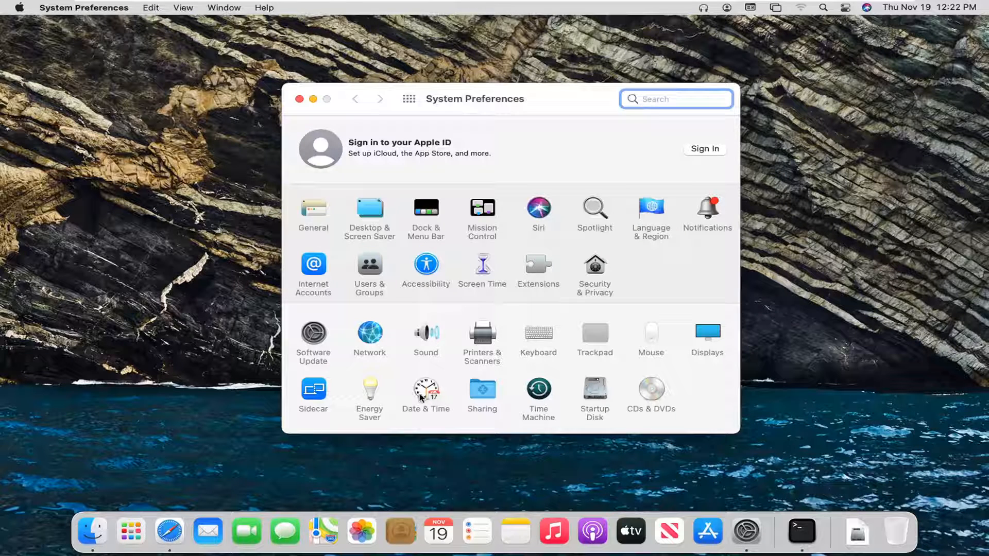
pyautogui.click(425, 390)
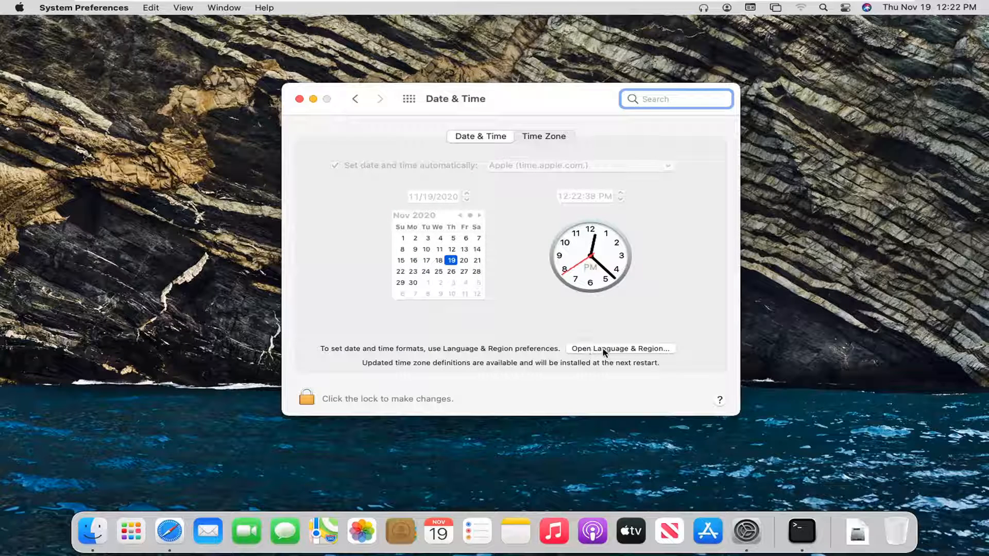
pyautogui.click(620, 349)
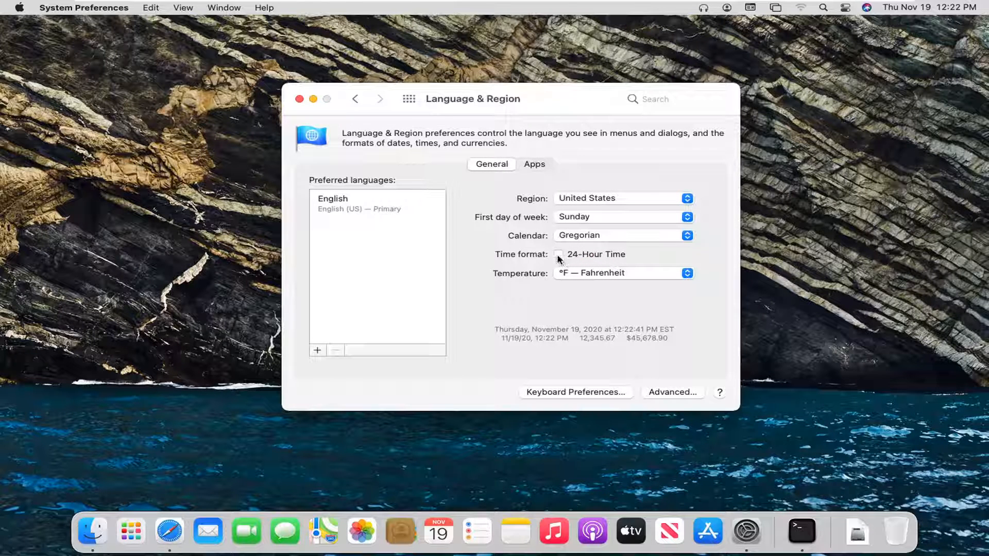
# Tick the 24-Hour Time checkbox next to Time format
pyautogui.click(559, 254)
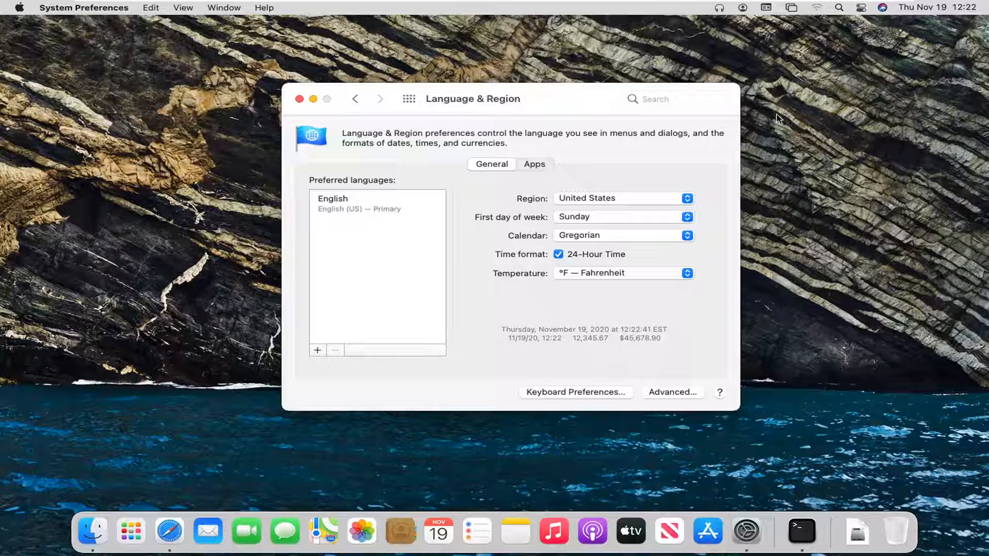
pyautogui.moveTo(817, 225)
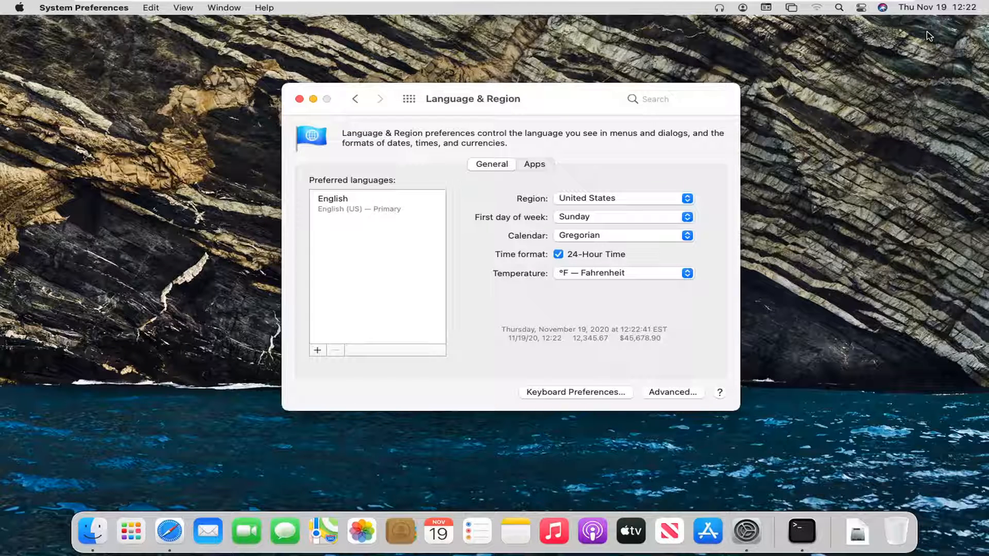
pyautogui.moveTo(975, 20)
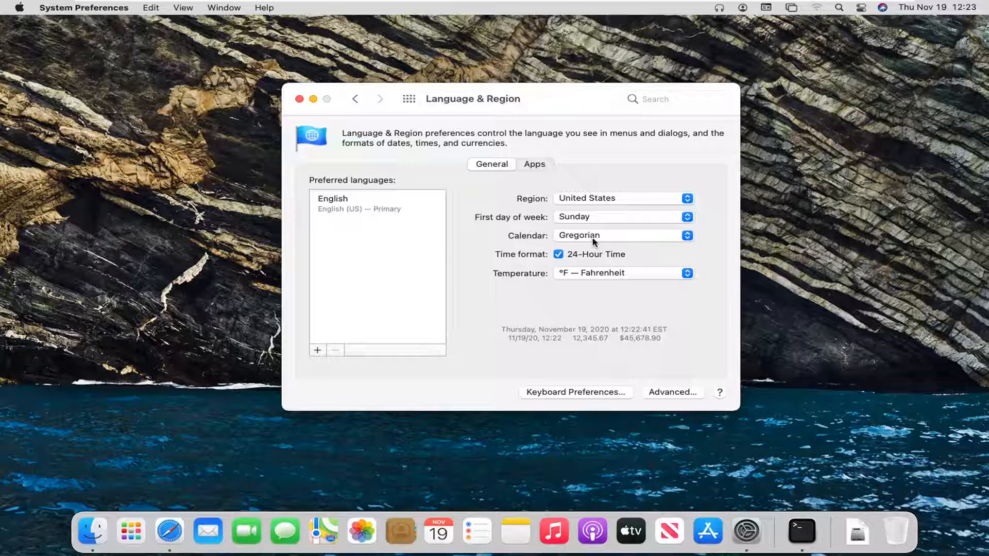
# Untick 24-Hour Time to restore 12-hour times and close the preferences window
pyautogui.click(559, 254)
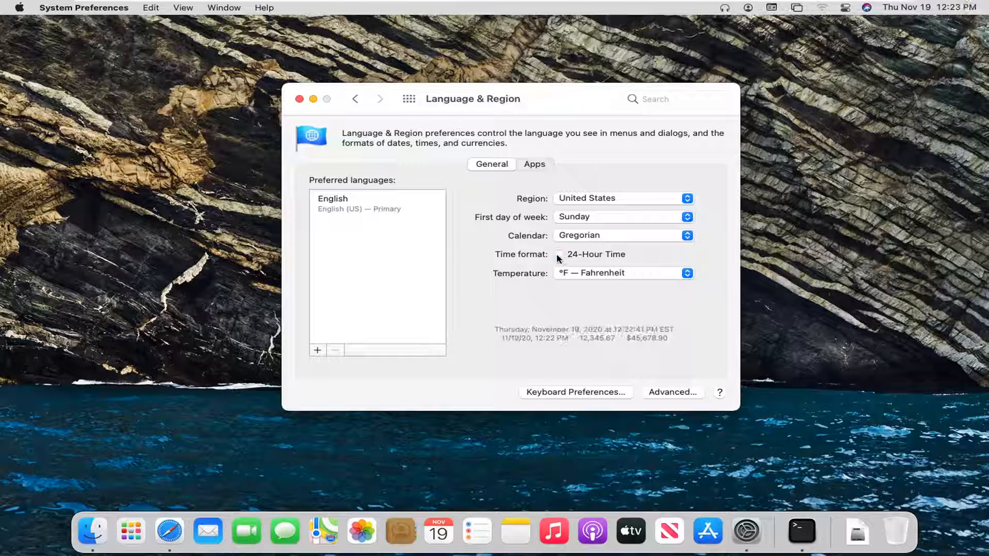
pyautogui.click(559, 254)
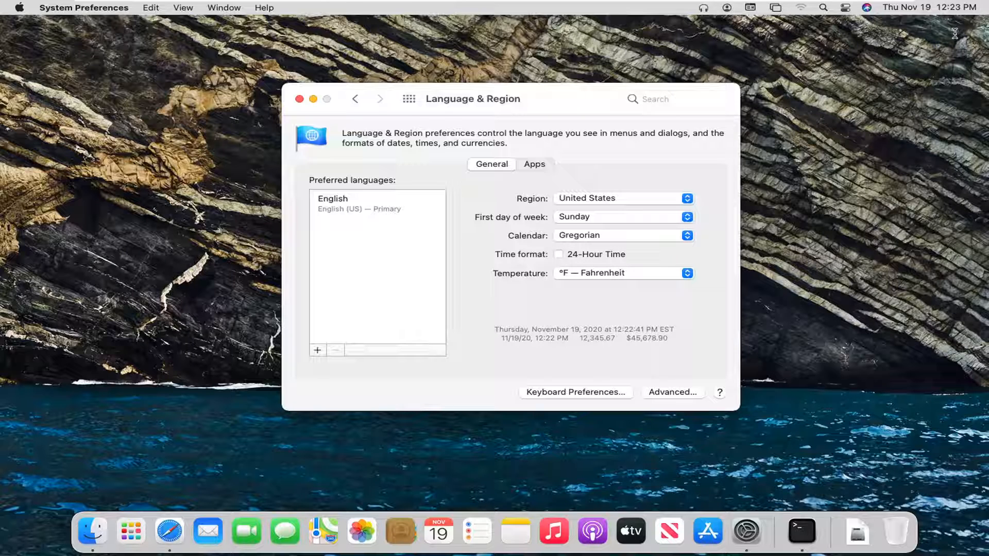
pyautogui.moveTo(981, 20)
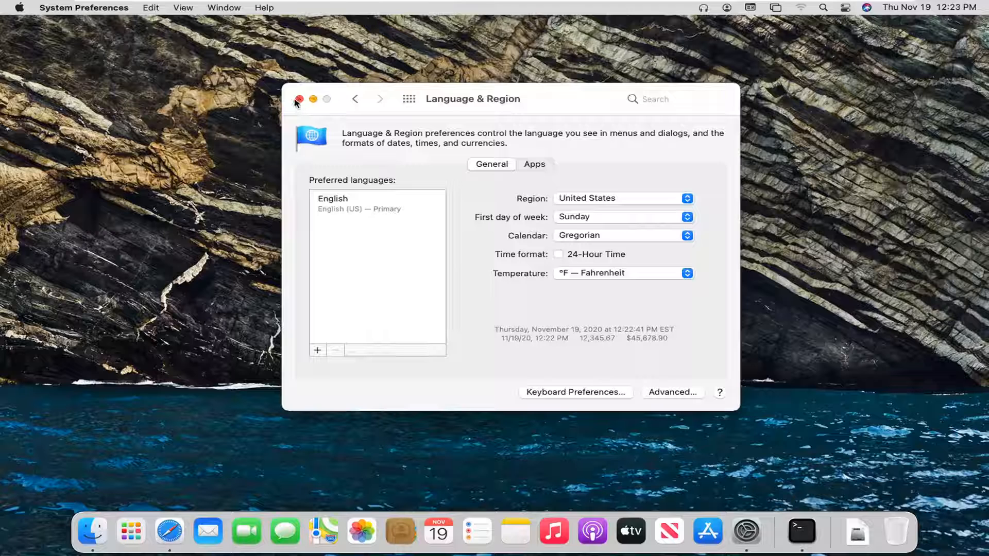
pyautogui.click(298, 99)
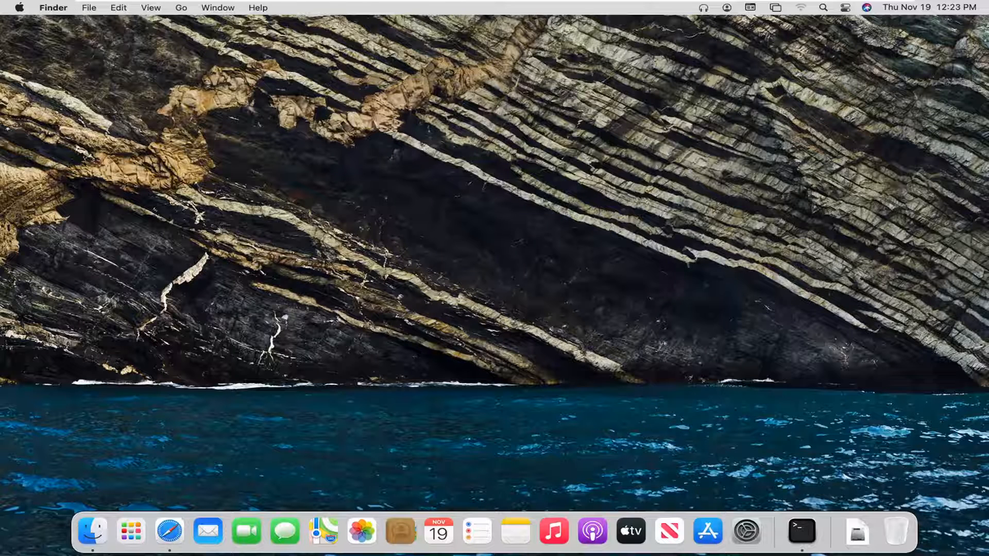